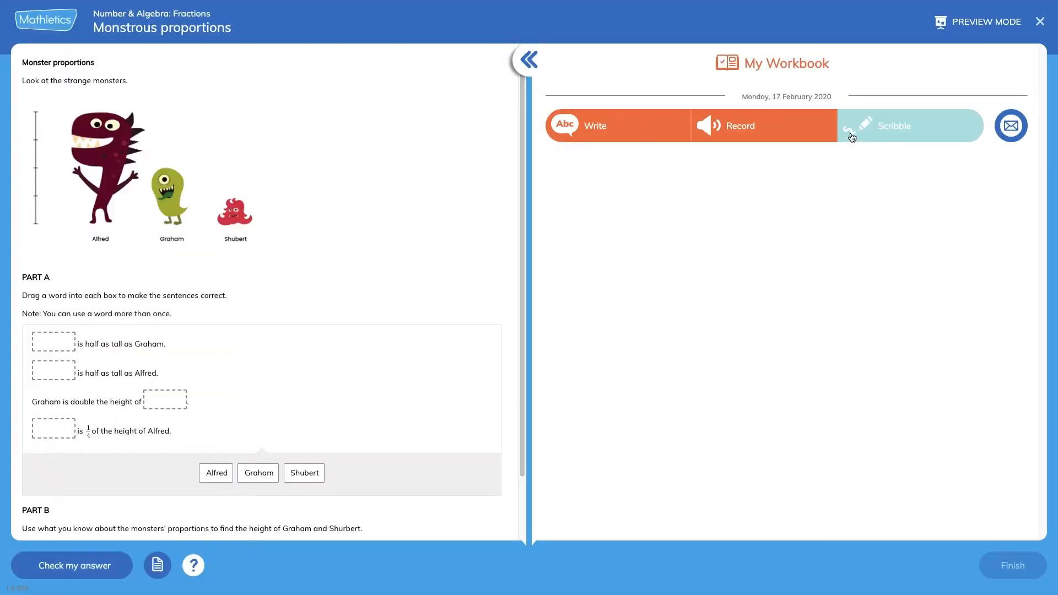
# Exit the Monstrous proportions preview and land on the teacher home dashboard.
pyautogui.click(894, 125)
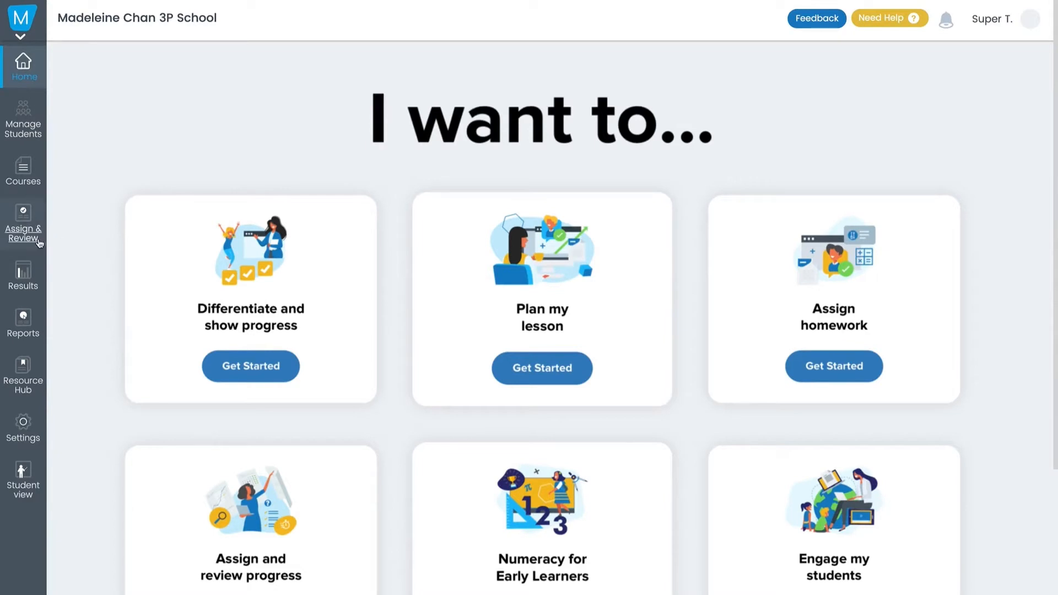
# Go to Assign & Review and launch the Problem Solving & Reasoning challenges for Year 3B Apples.
pyautogui.click(23, 219)
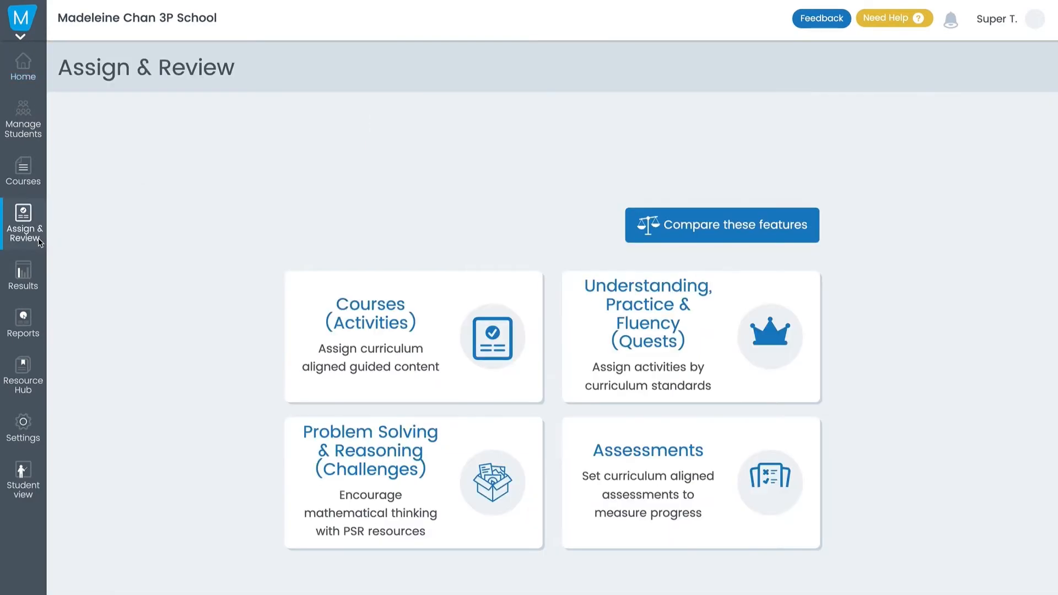
pyautogui.moveTo(373, 492)
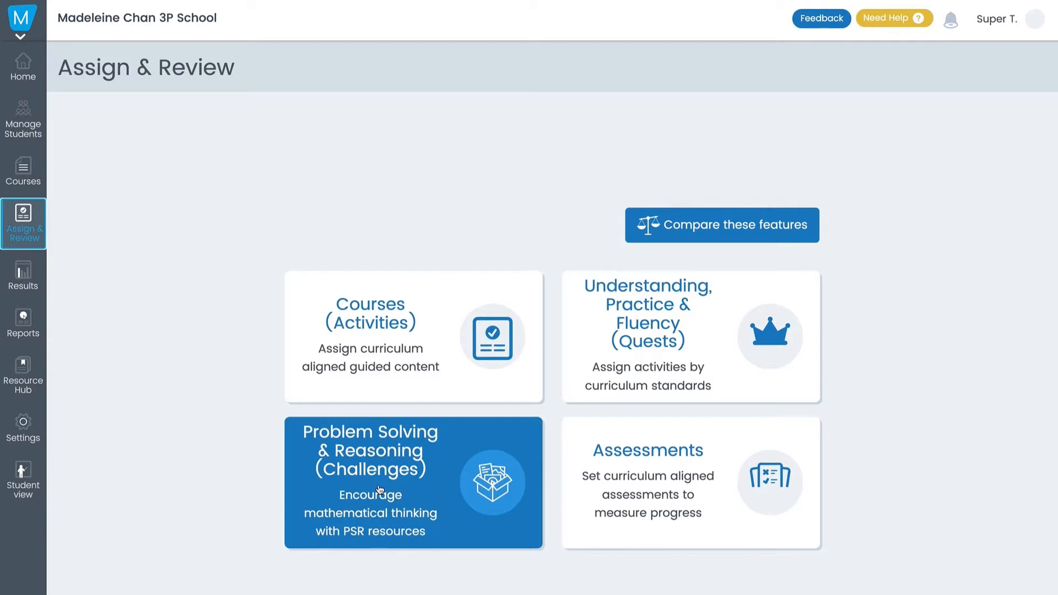
pyautogui.click(379, 489)
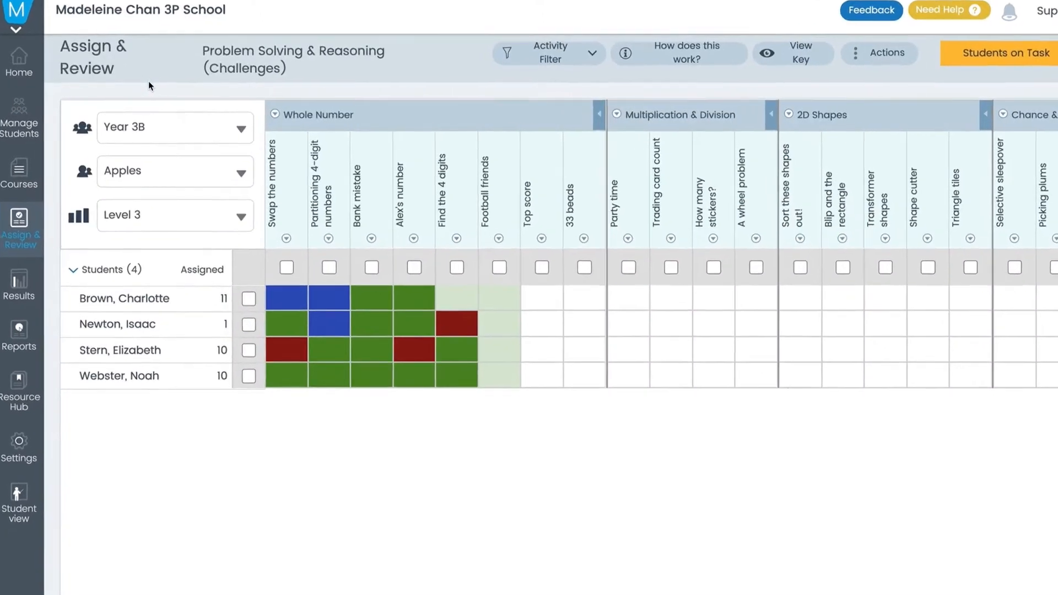
pyautogui.click(175, 128)
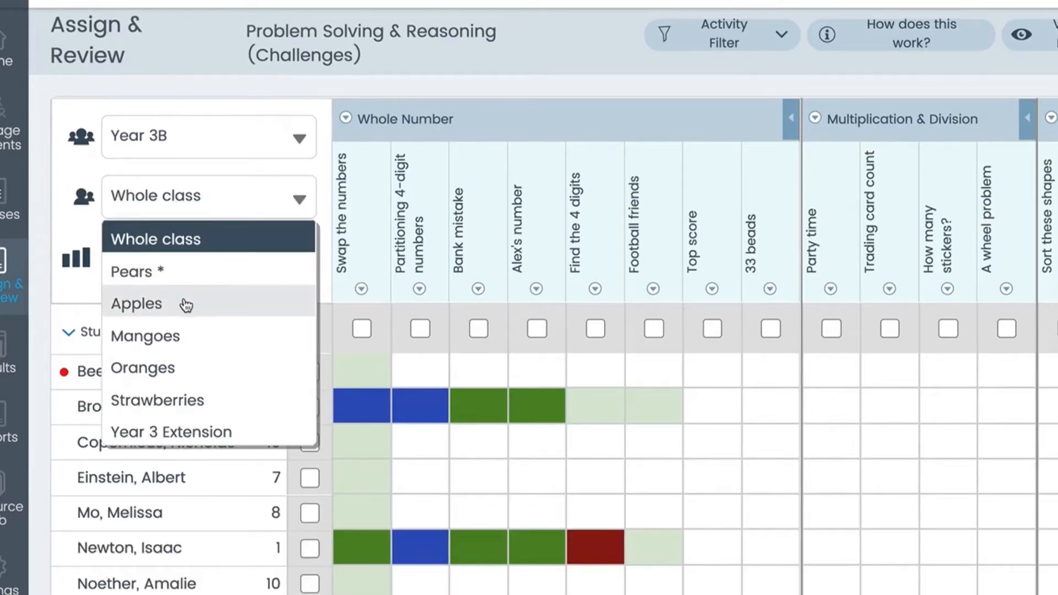
pyautogui.click(136, 304)
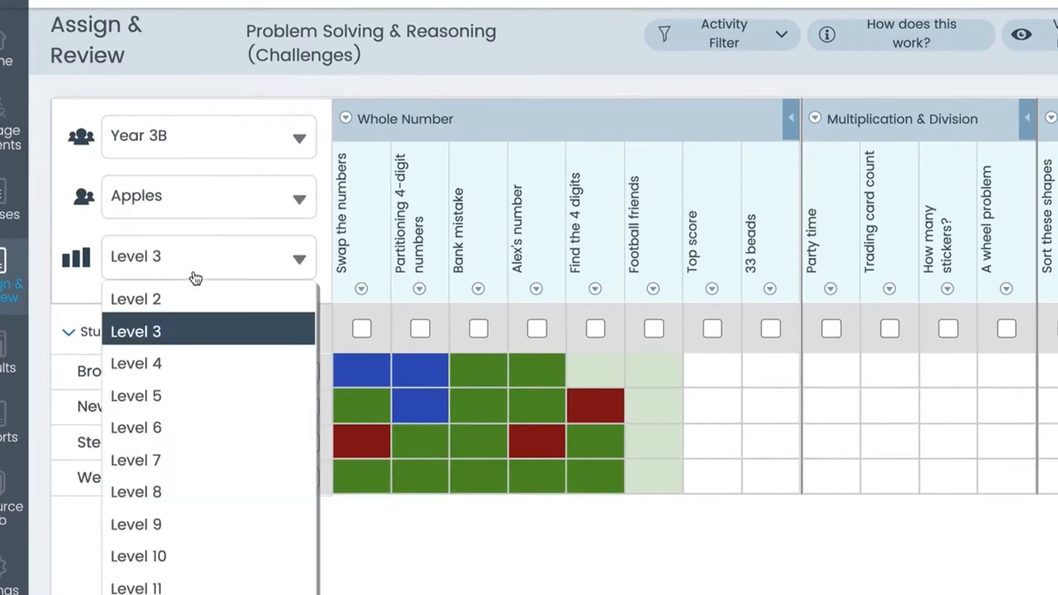
pyautogui.moveTo(182, 339)
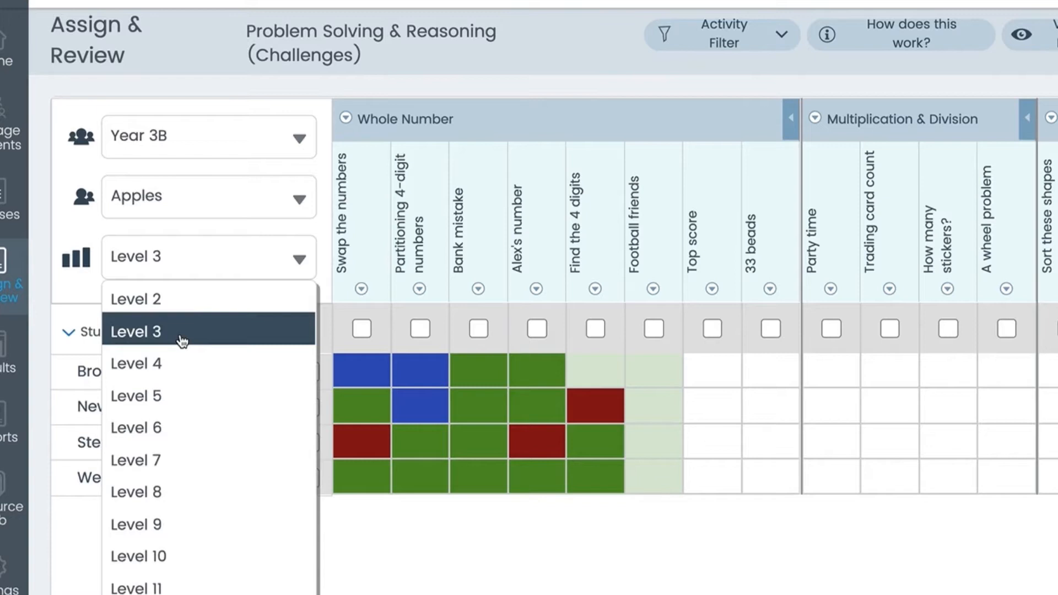
pyautogui.click(137, 364)
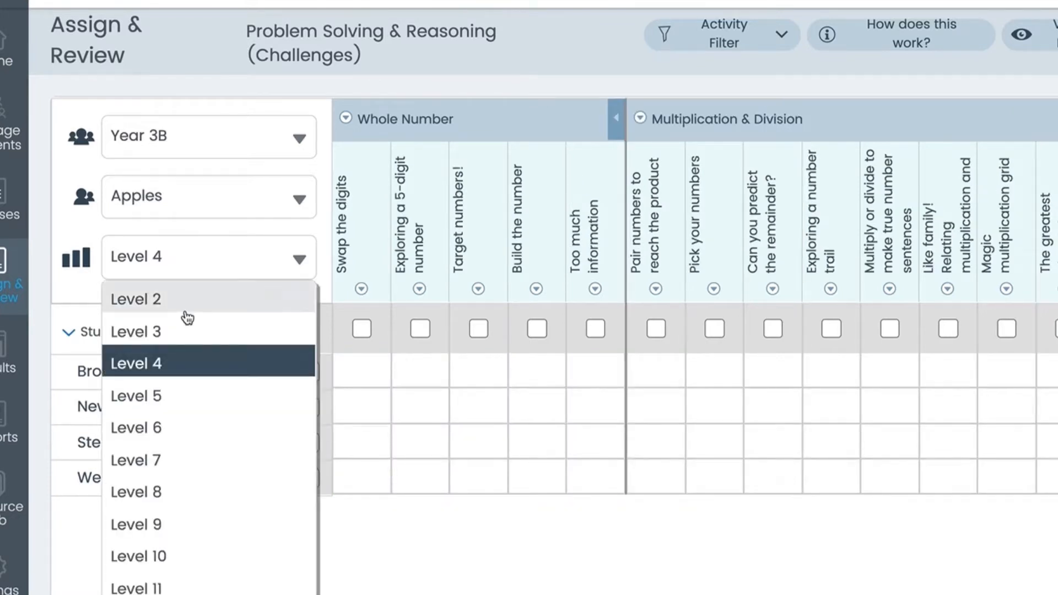
pyautogui.click(136, 300)
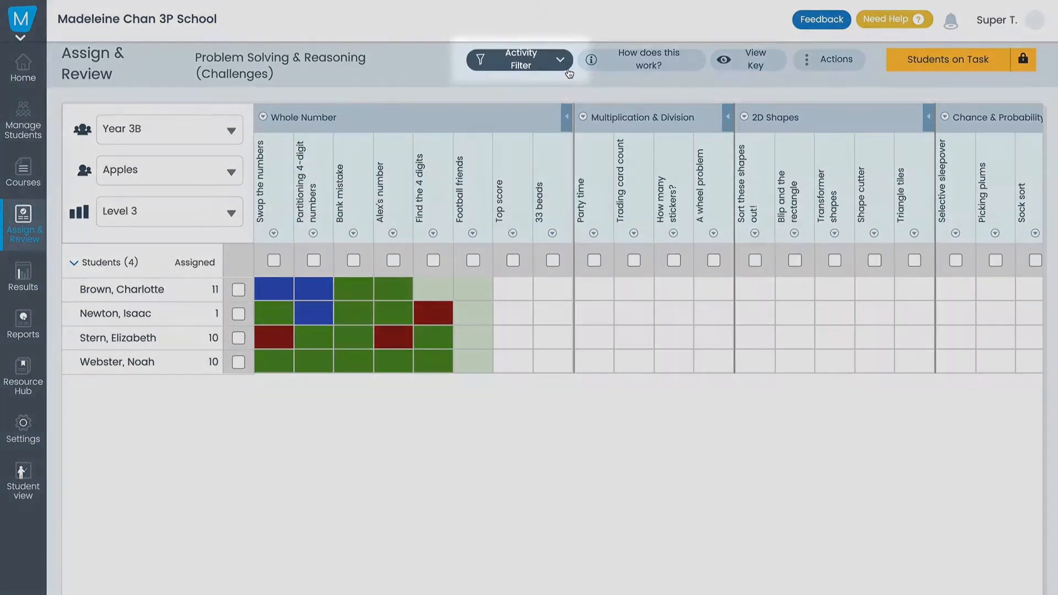
# Filter the challenge activities to the History playlist via the Activity Filter.
pyautogui.click(520, 62)
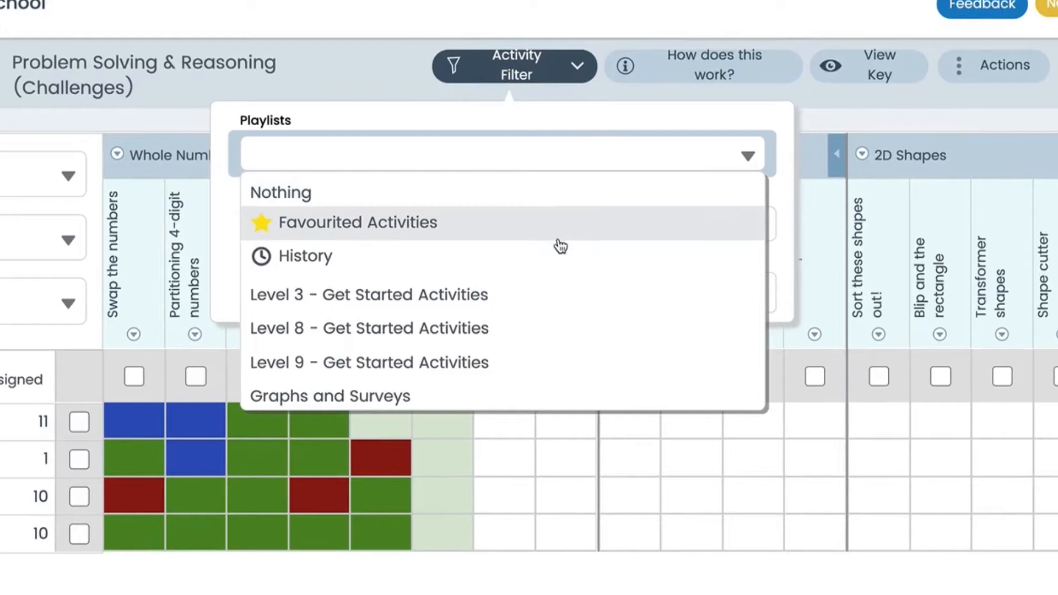
pyautogui.moveTo(535, 399)
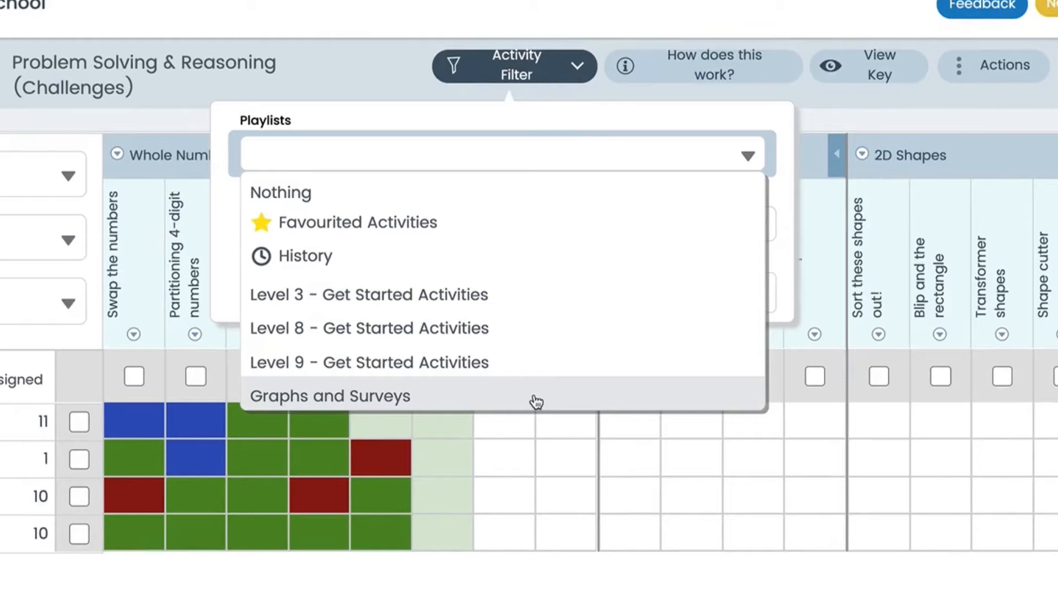
pyautogui.moveTo(538, 312)
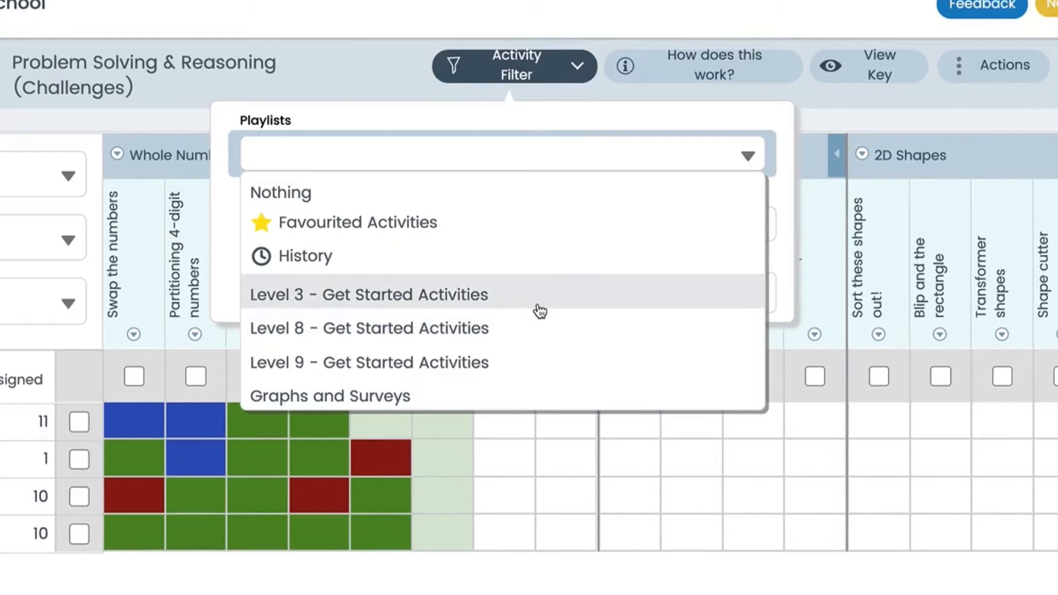
pyautogui.click(369, 294)
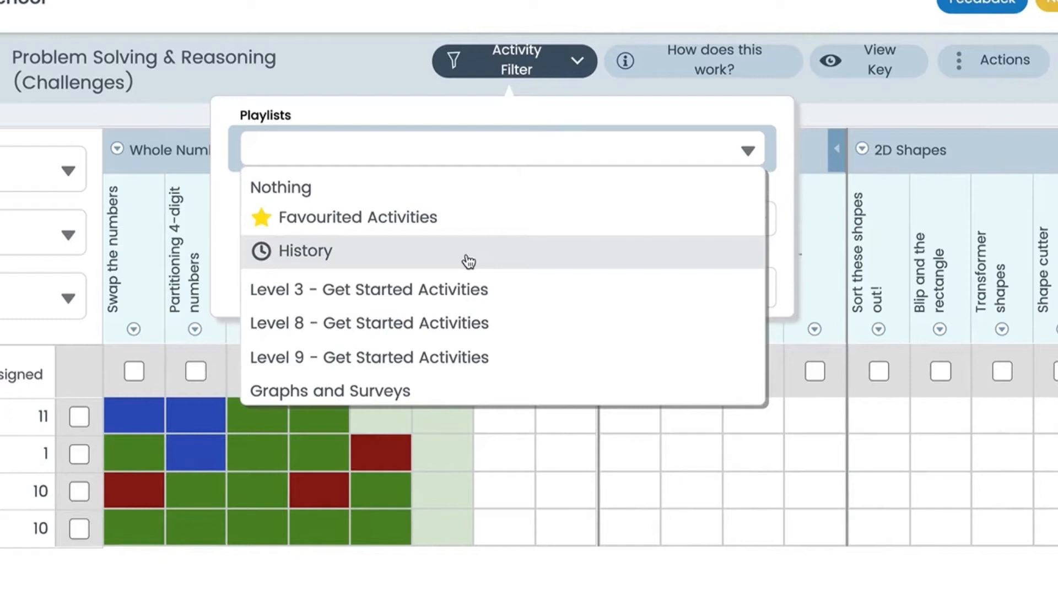
pyautogui.click(513, 61)
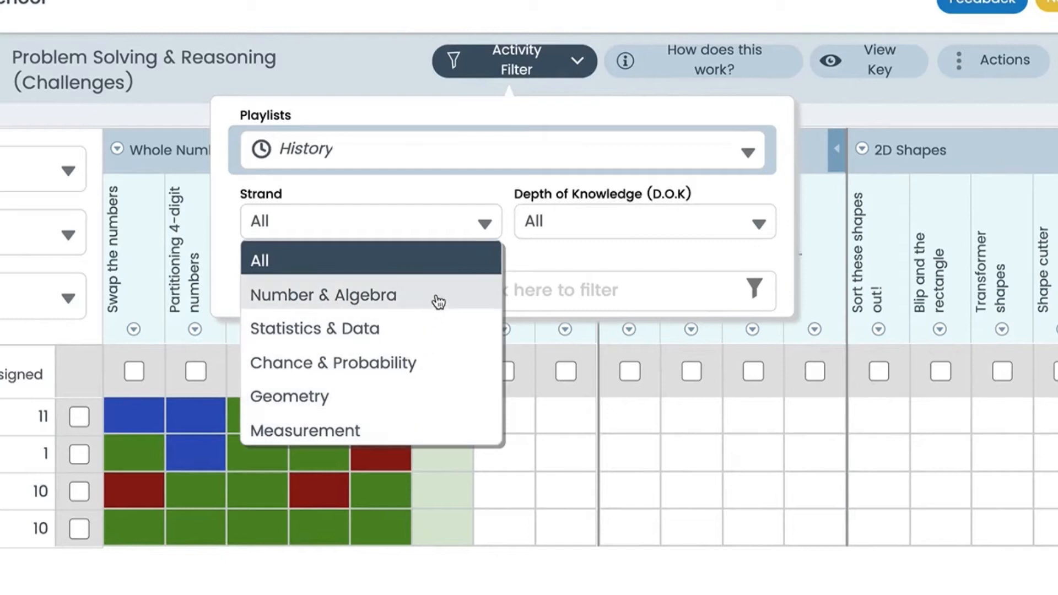
# Expand the Depth of Knowledge choices in the activity filter.
pyautogui.click(644, 222)
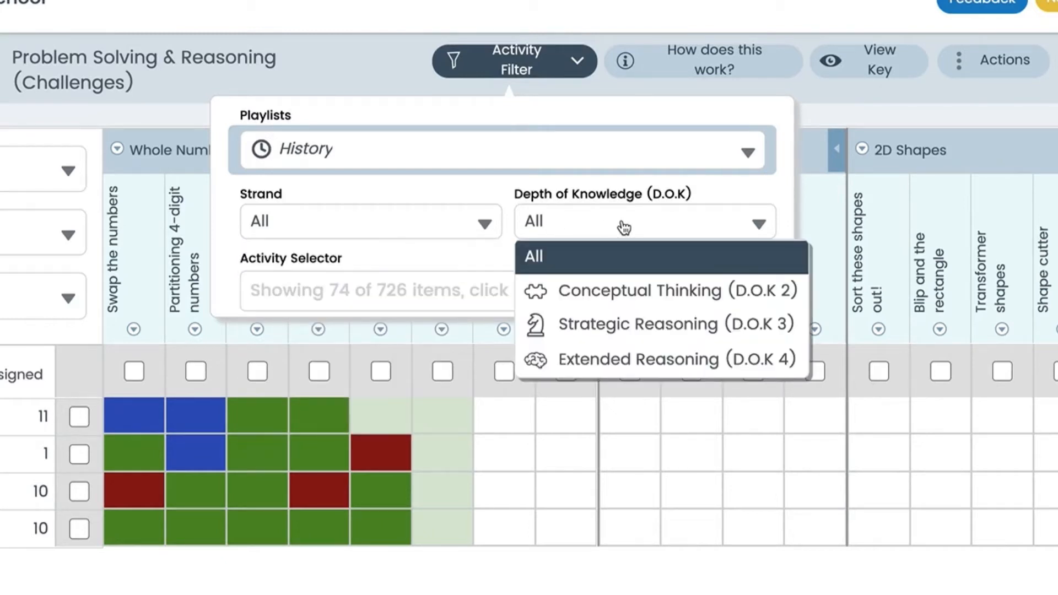
pyautogui.moveTo(695, 276)
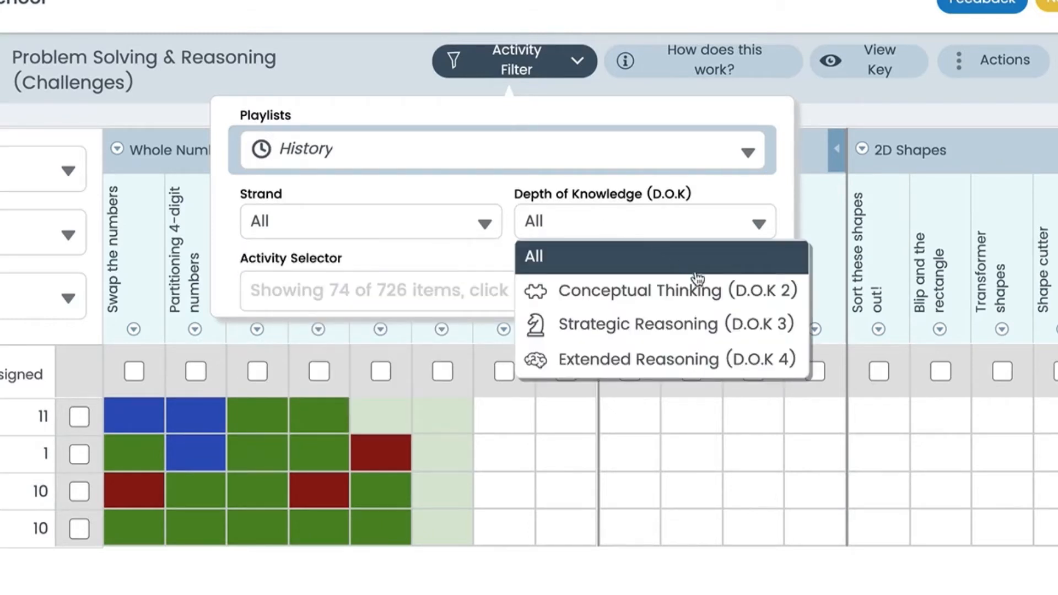
pyautogui.moveTo(705, 295)
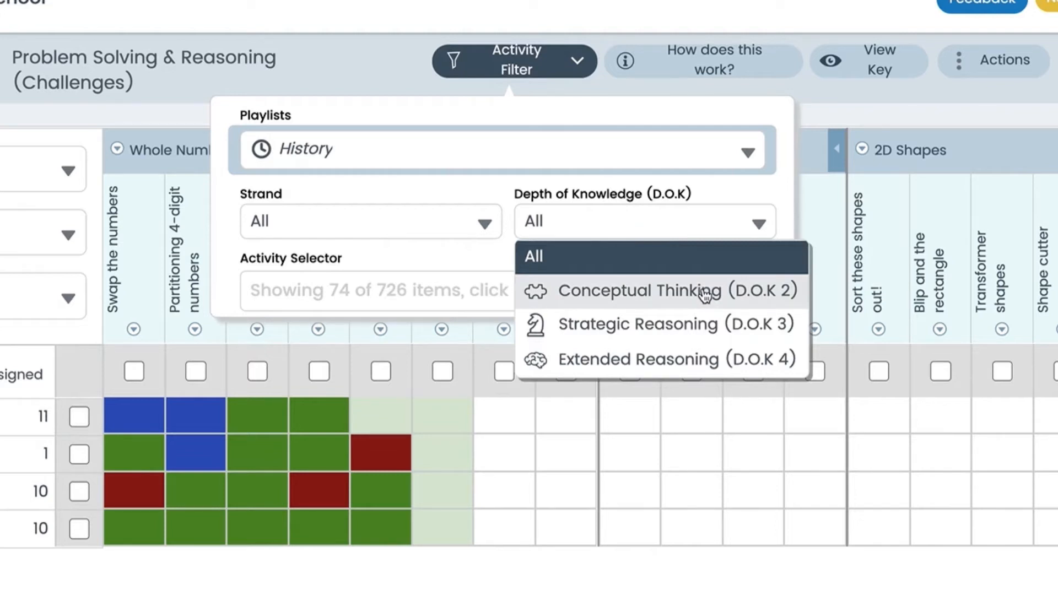
pyautogui.moveTo(725, 335)
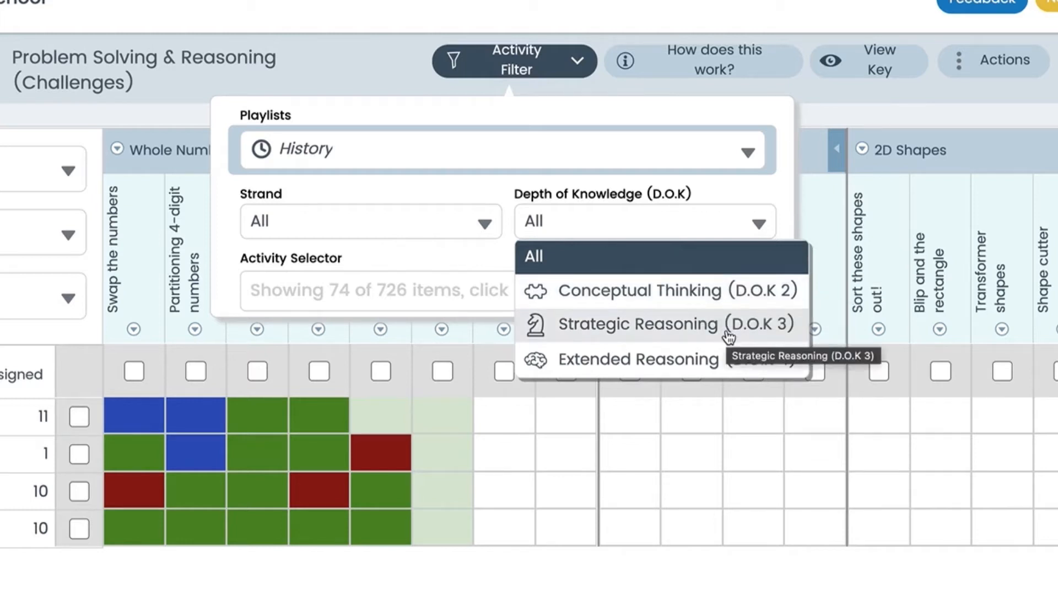
pyautogui.moveTo(746, 372)
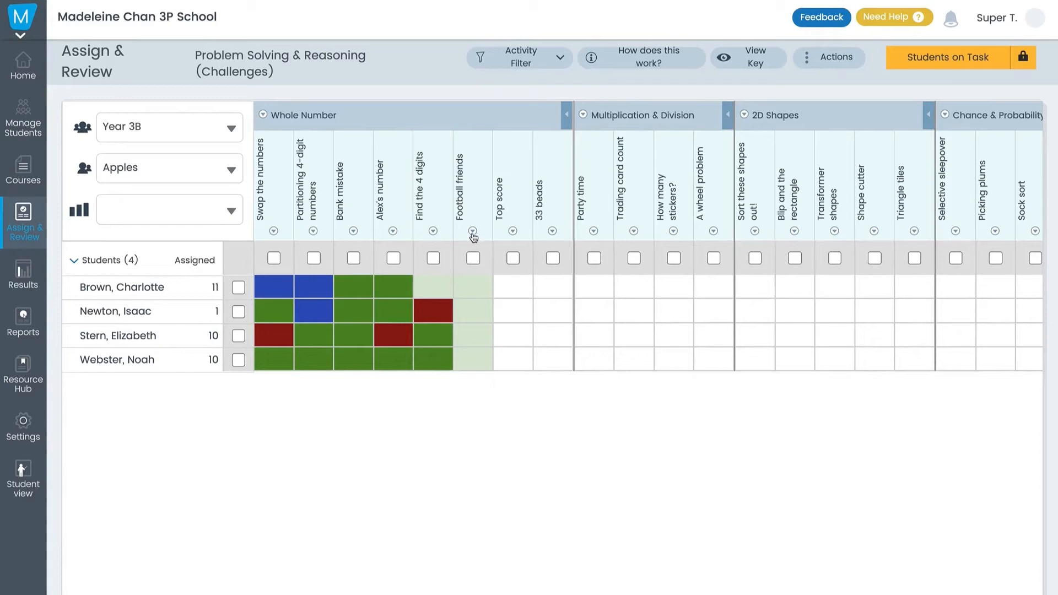
pyautogui.click(471, 231)
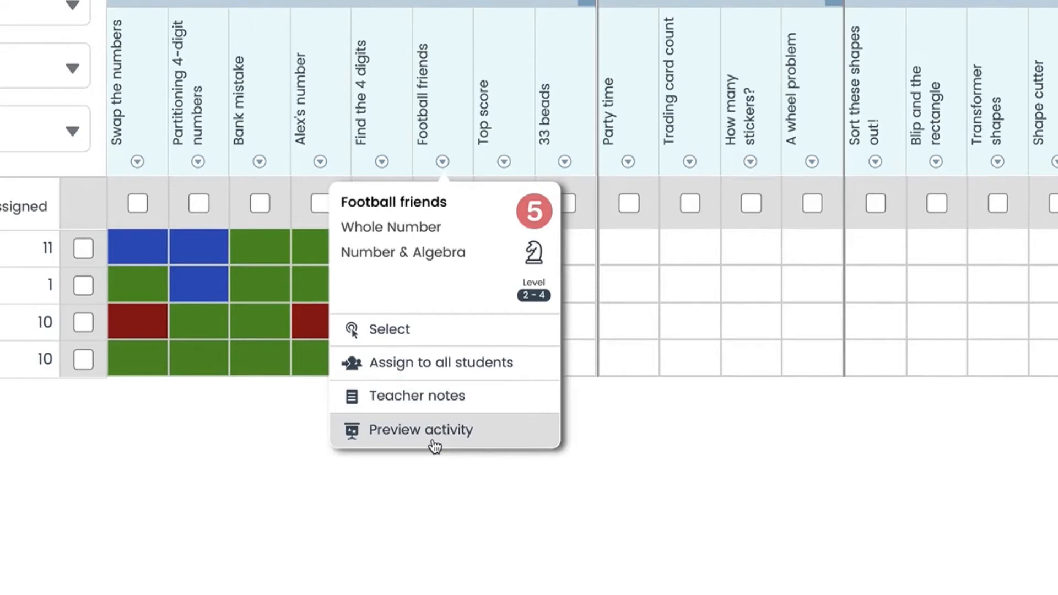
pyautogui.click(419, 430)
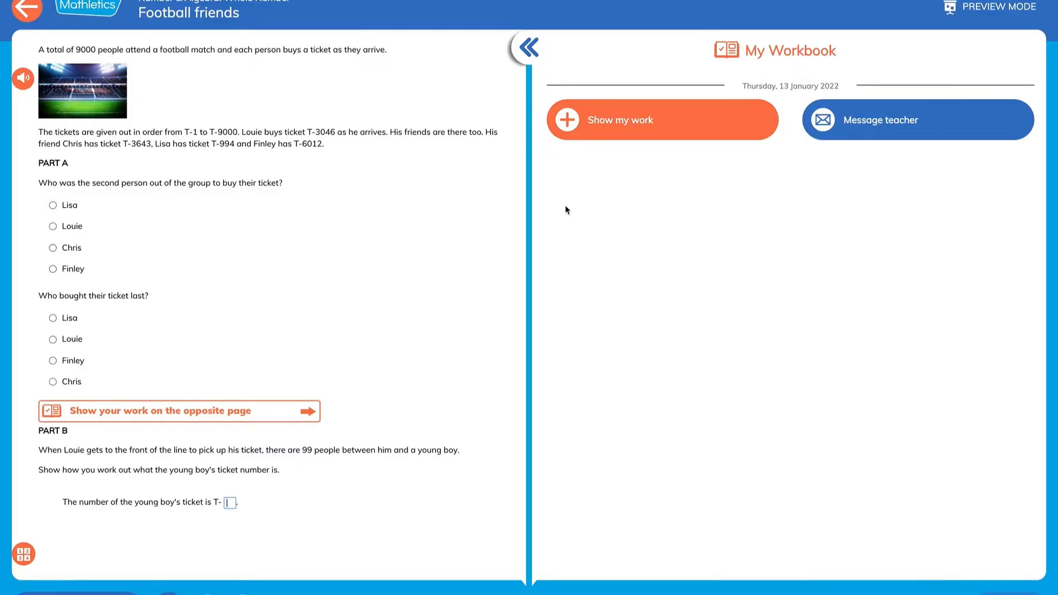
pyautogui.click(663, 120)
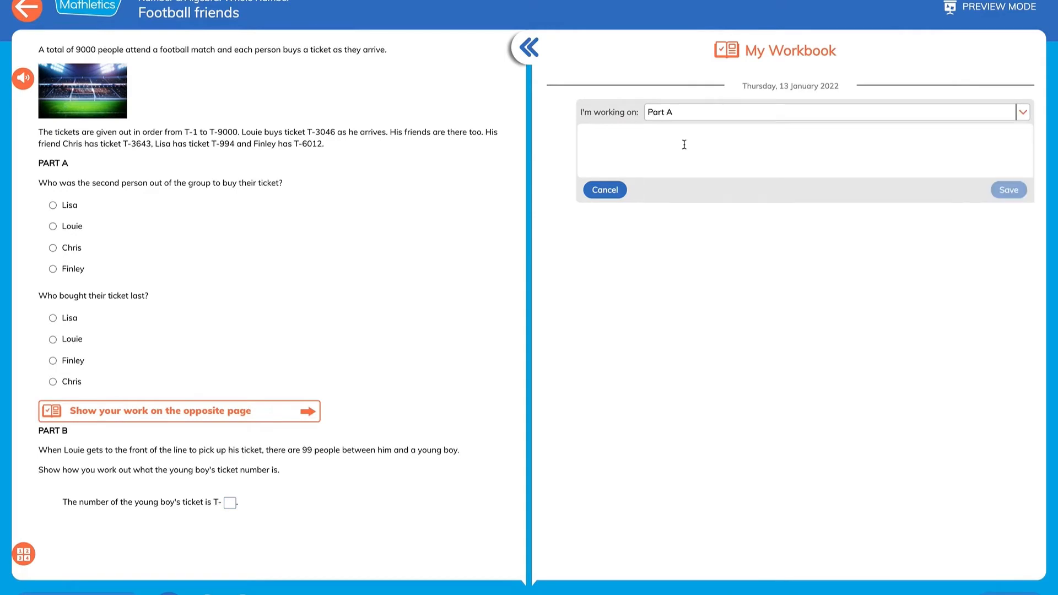
pyautogui.write('Lisa T')
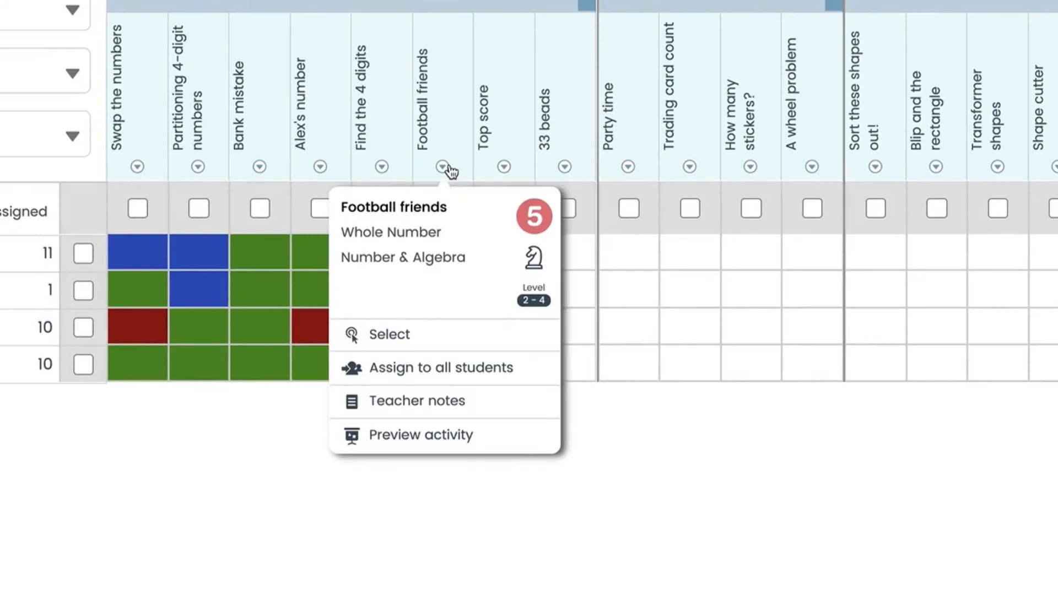
# View the Football friends teacher notes and scroll through the solutions.
pyautogui.click(416, 401)
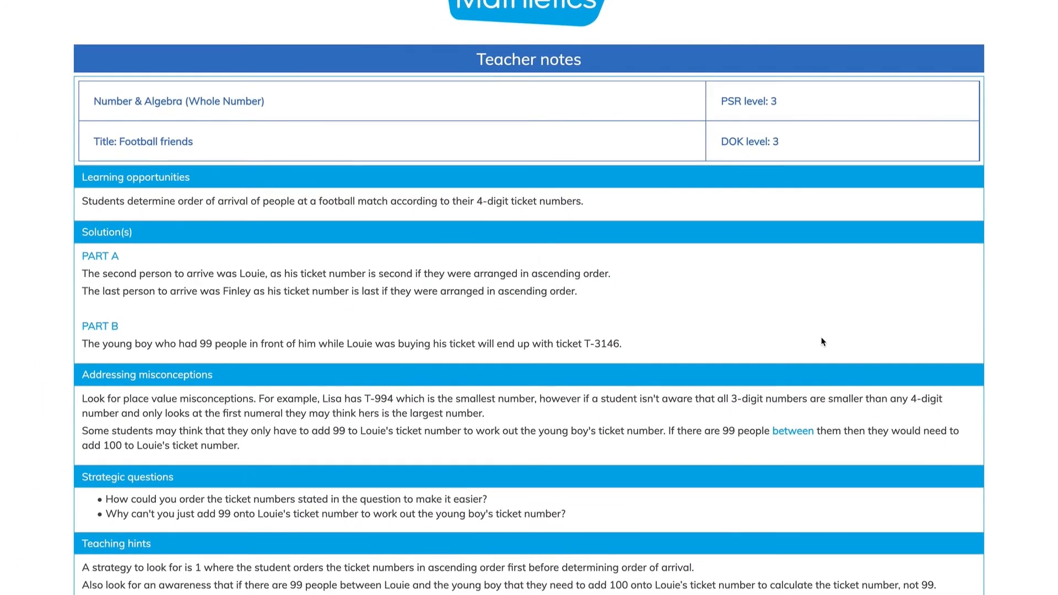
pyautogui.scroll(-3)
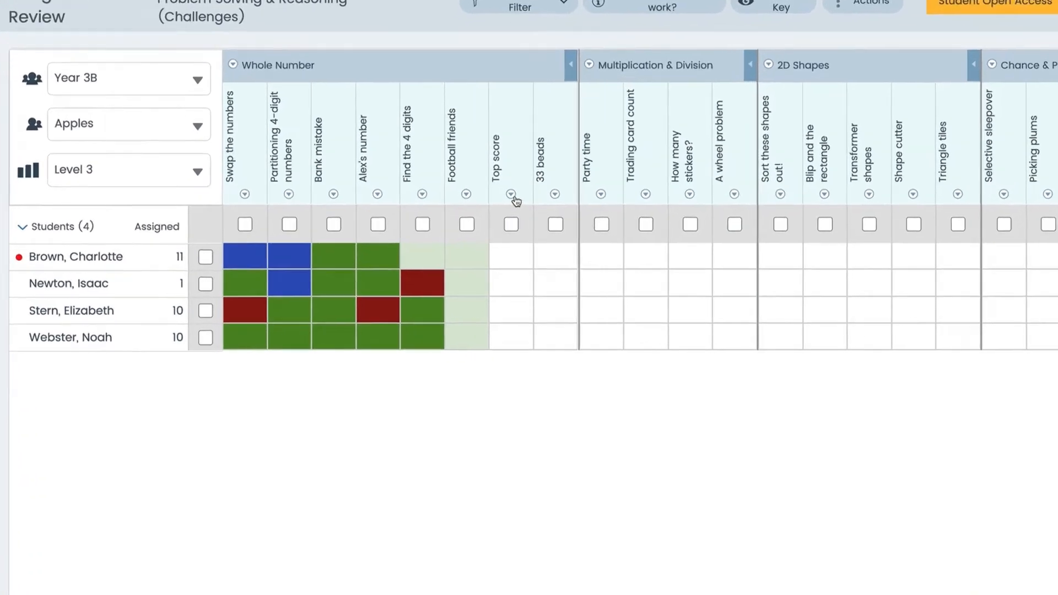
pyautogui.click(511, 193)
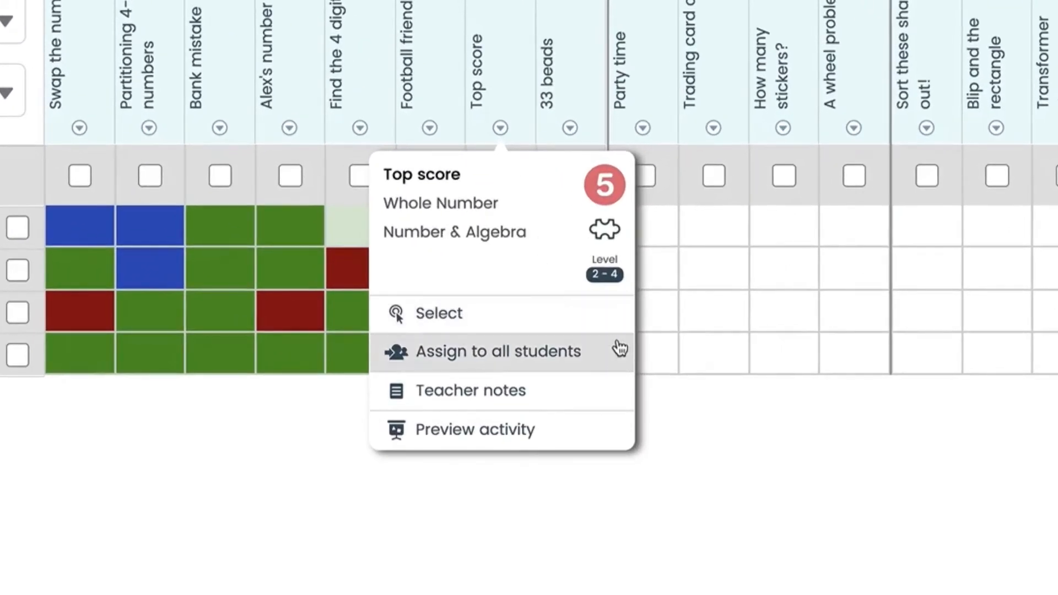
pyautogui.moveTo(615, 372)
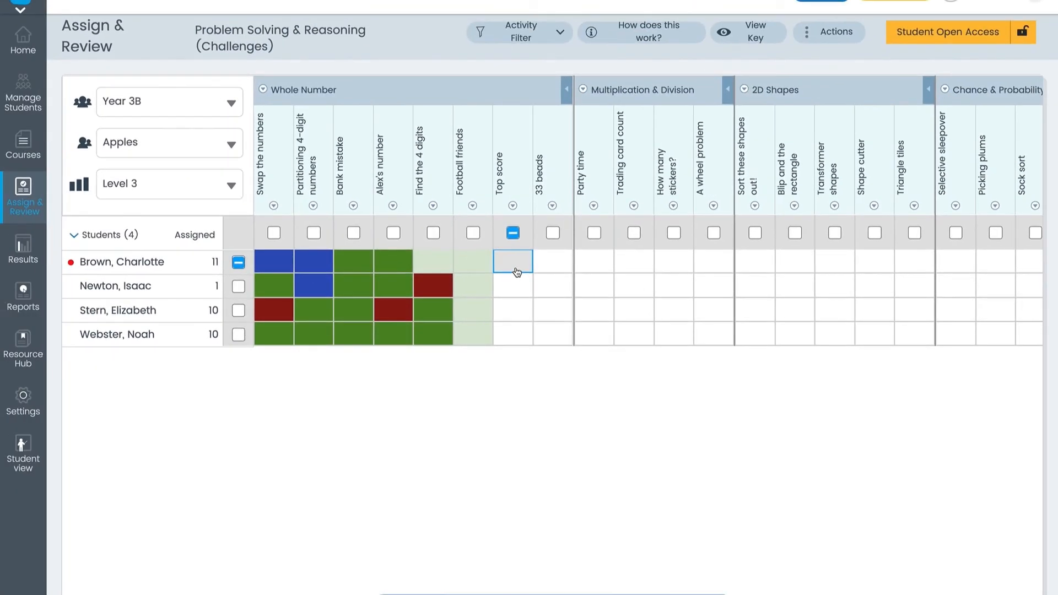
pyautogui.click(511, 233)
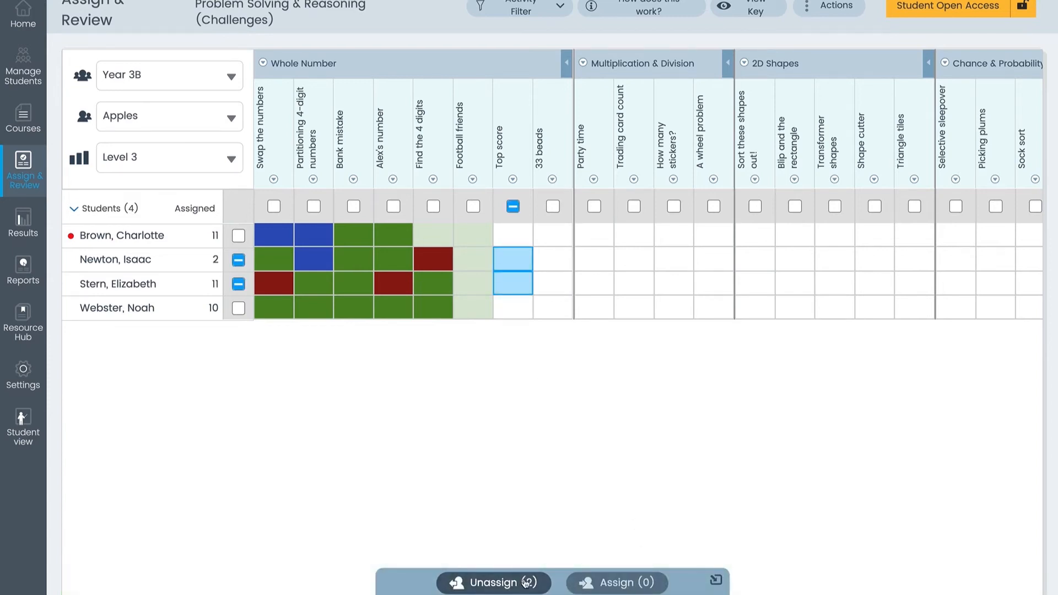
pyautogui.click(492, 581)
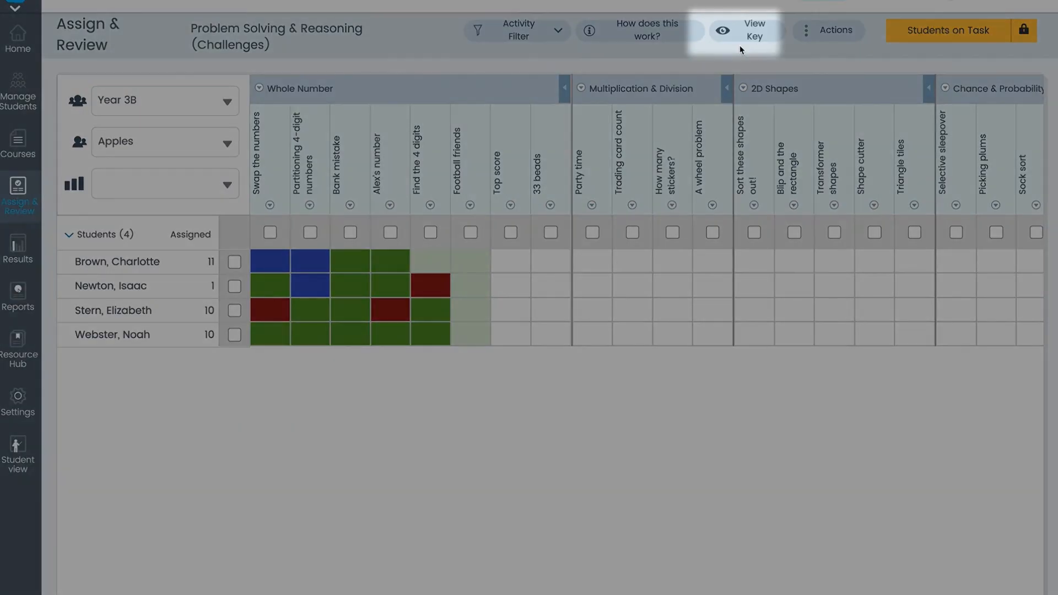
pyautogui.click(750, 30)
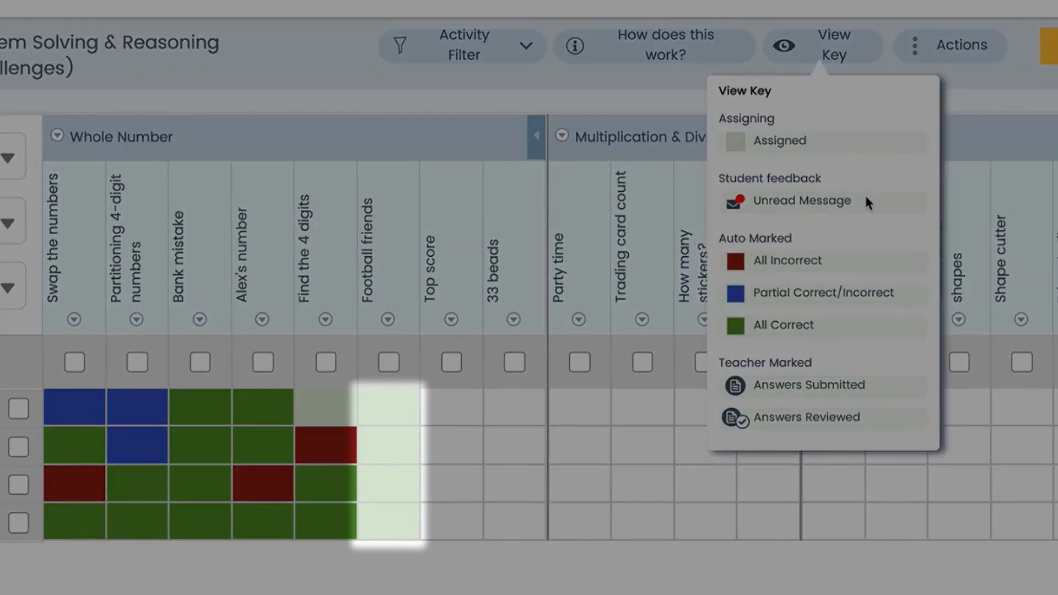
pyautogui.moveTo(854, 240)
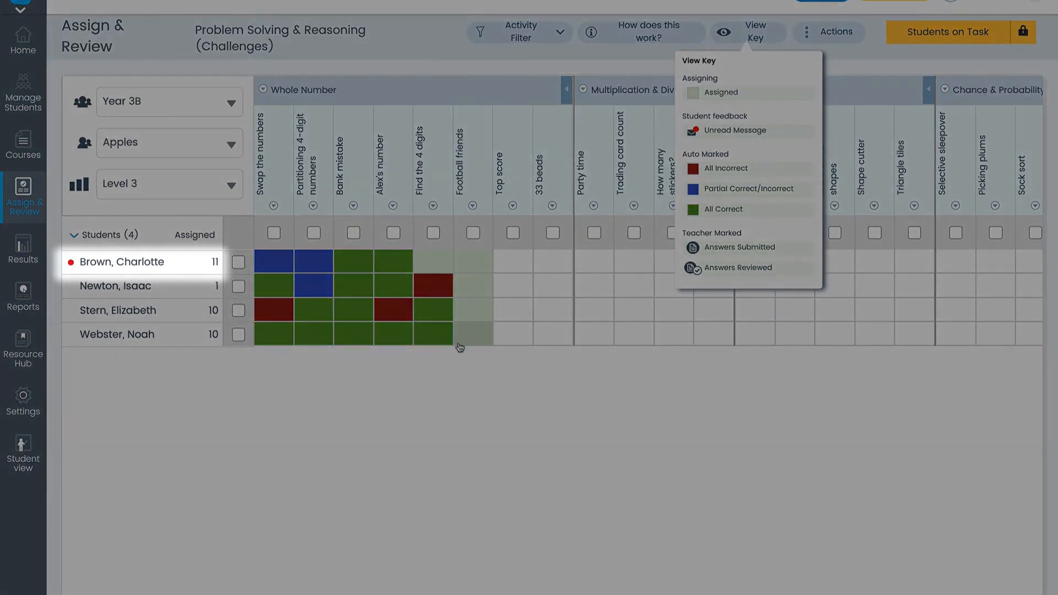
pyautogui.click(723, 31)
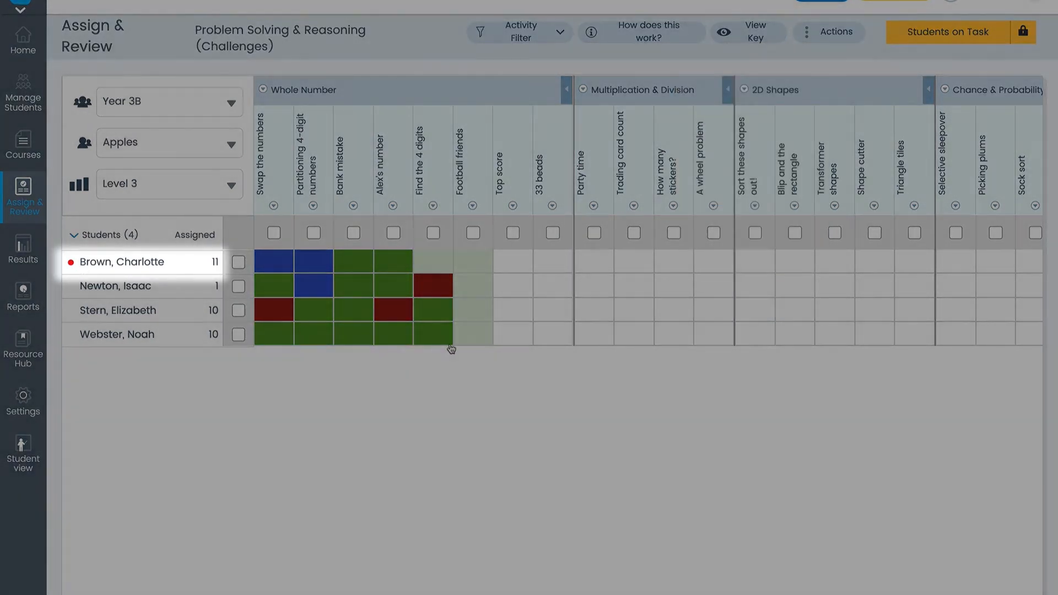
# Review the student's Decorate using fractions work and help request.
pyautogui.hscroll(3)
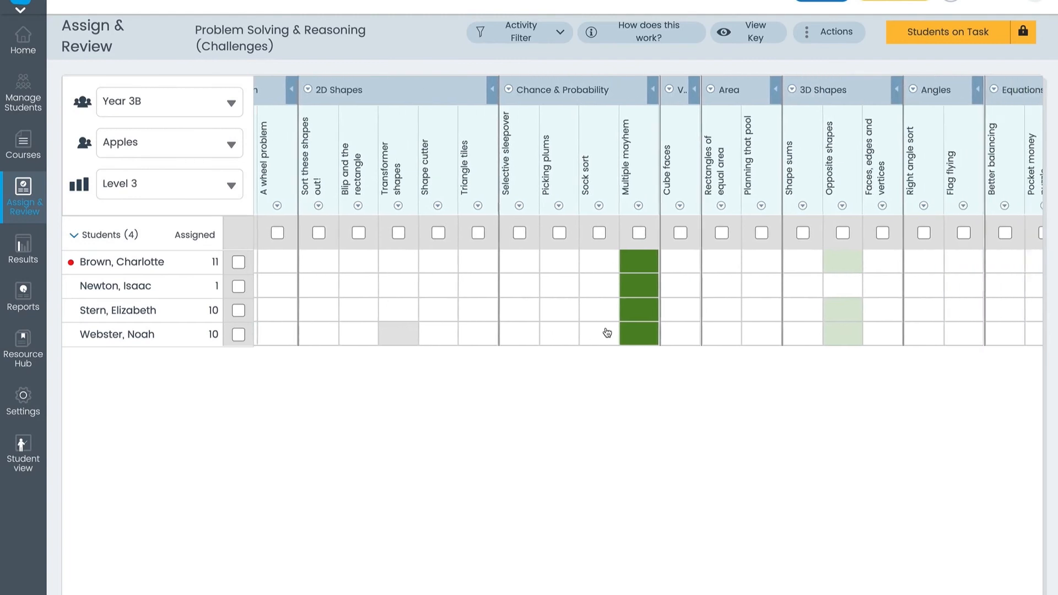
pyautogui.hscroll(3)
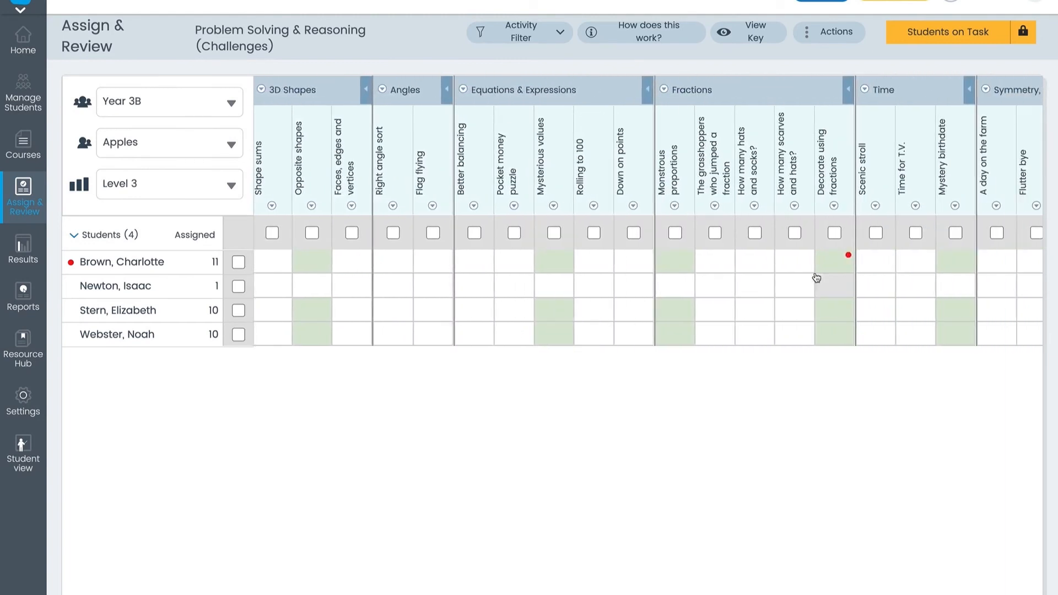
pyautogui.click(833, 269)
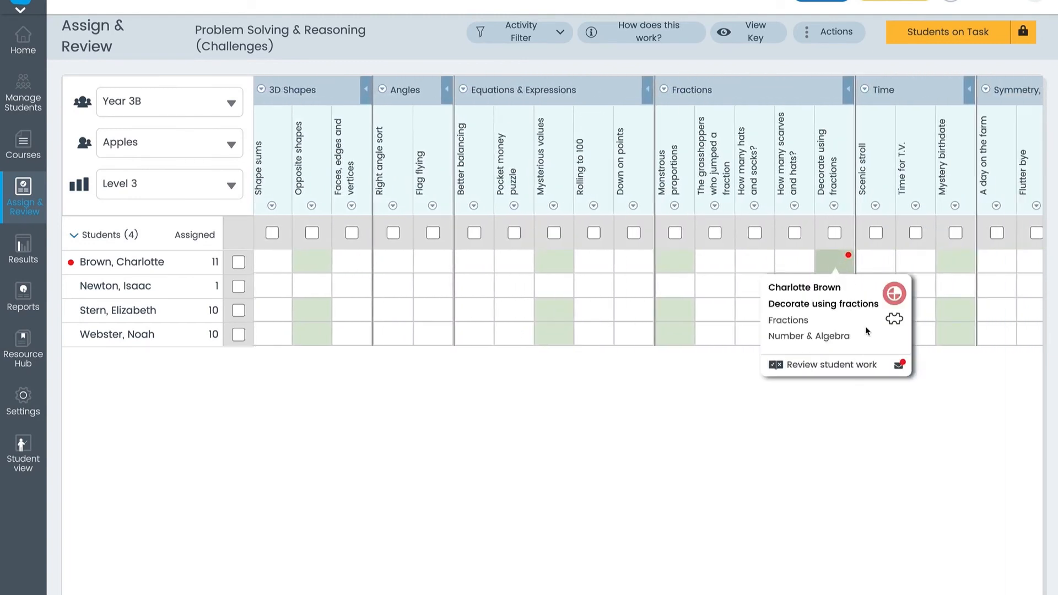
pyautogui.moveTo(882, 379)
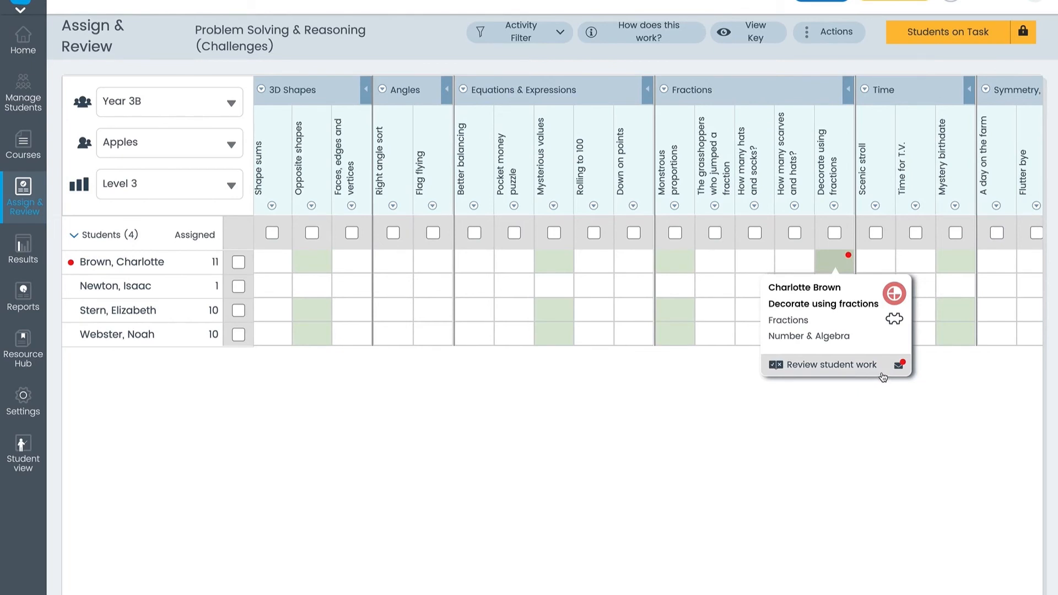
pyautogui.click(831, 365)
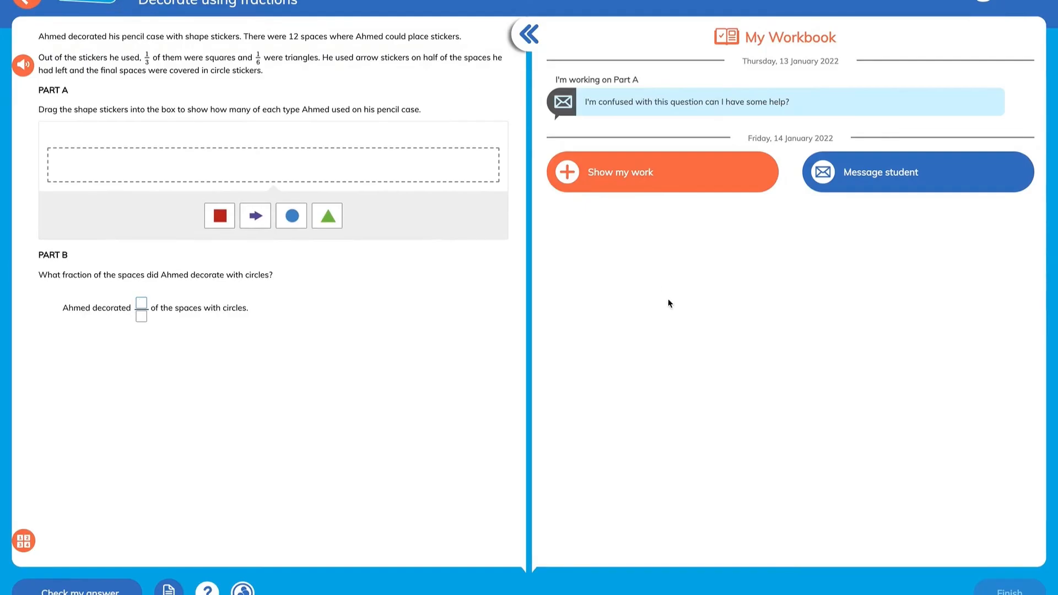
# Start a written reply to the student, then cancel it.
pyautogui.click(918, 171)
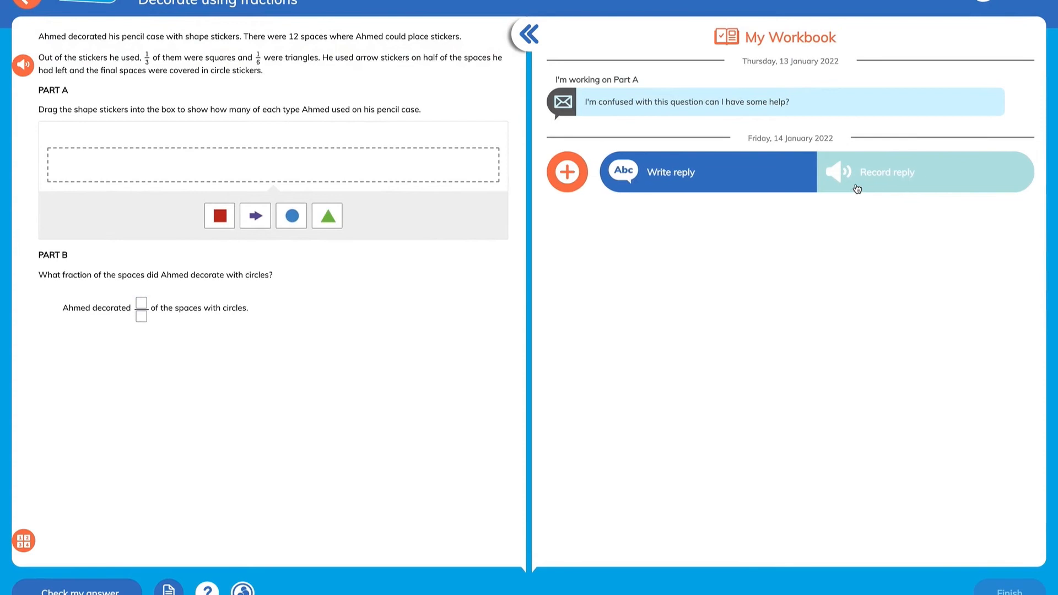
pyautogui.click(670, 172)
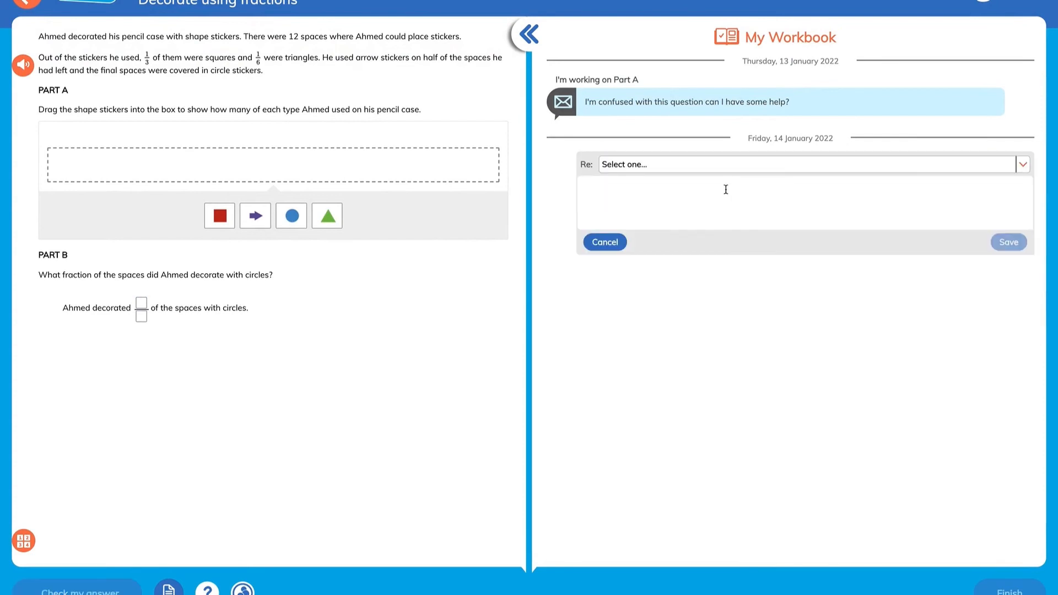
pyautogui.click(807, 164)
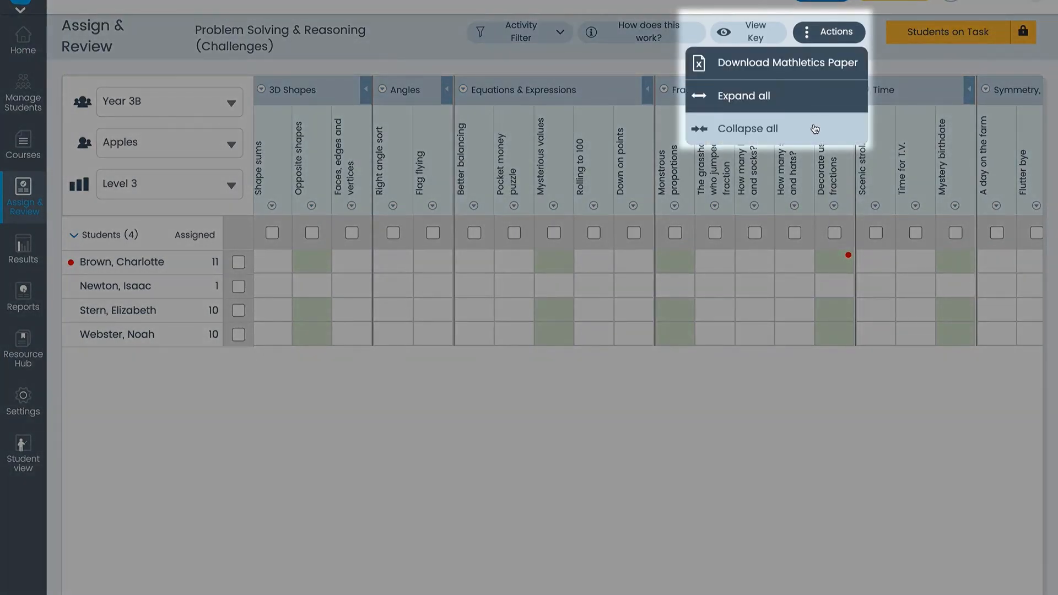
# Collapse all strand columns in the Year 3B Apples grid via the Actions menu.
pyautogui.click(747, 129)
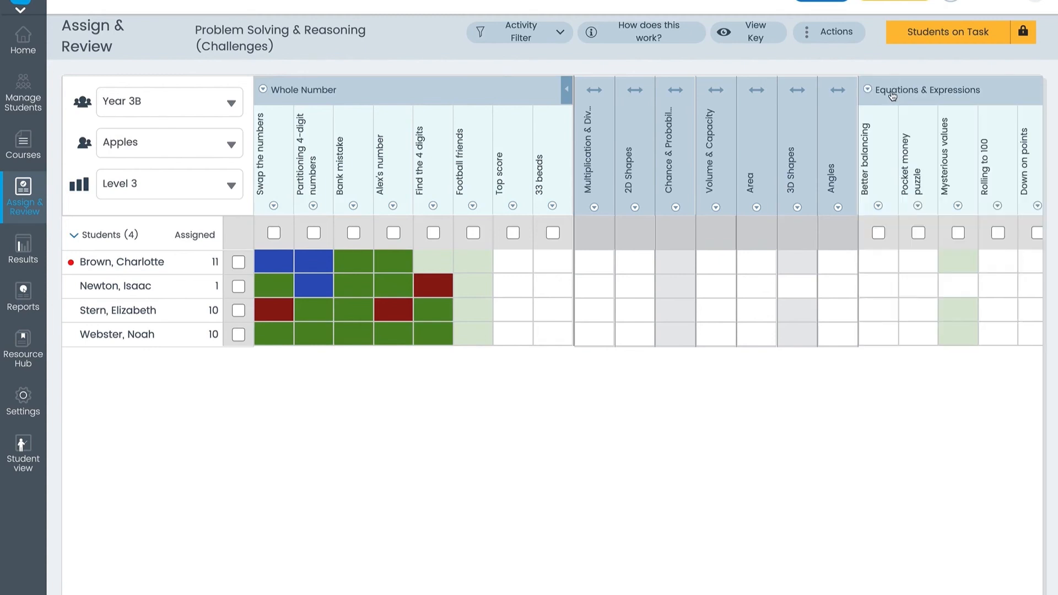
pyautogui.moveTo(885, 159)
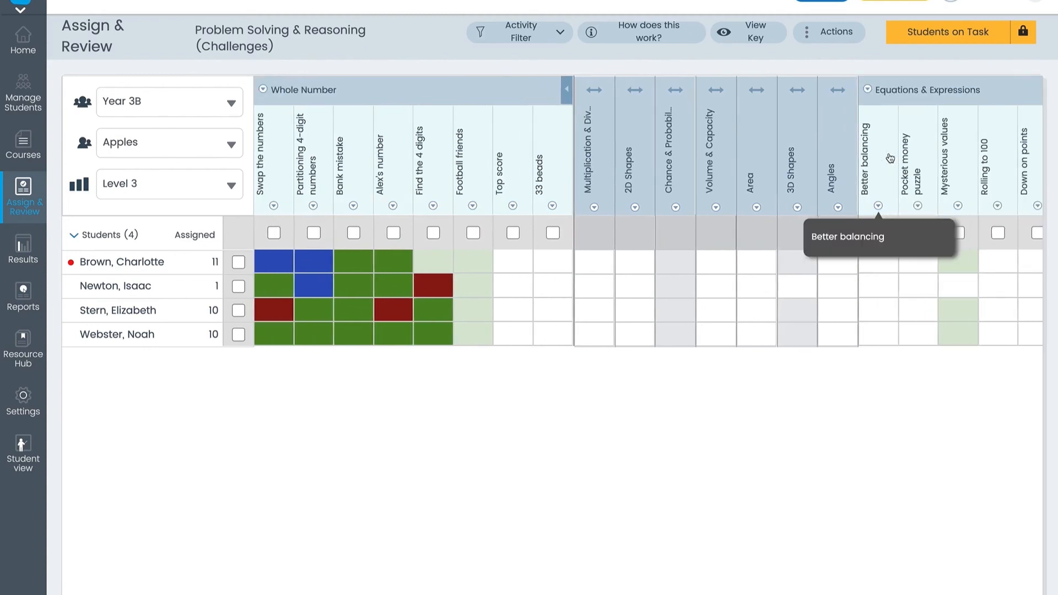
pyautogui.moveTo(1015, 63)
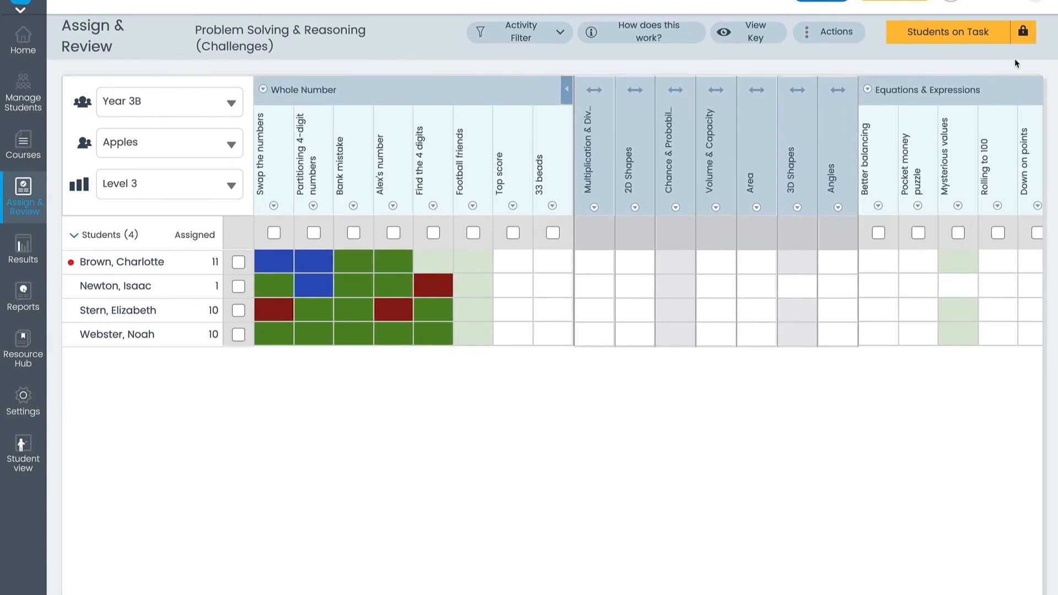
pyautogui.moveTo(1019, 55)
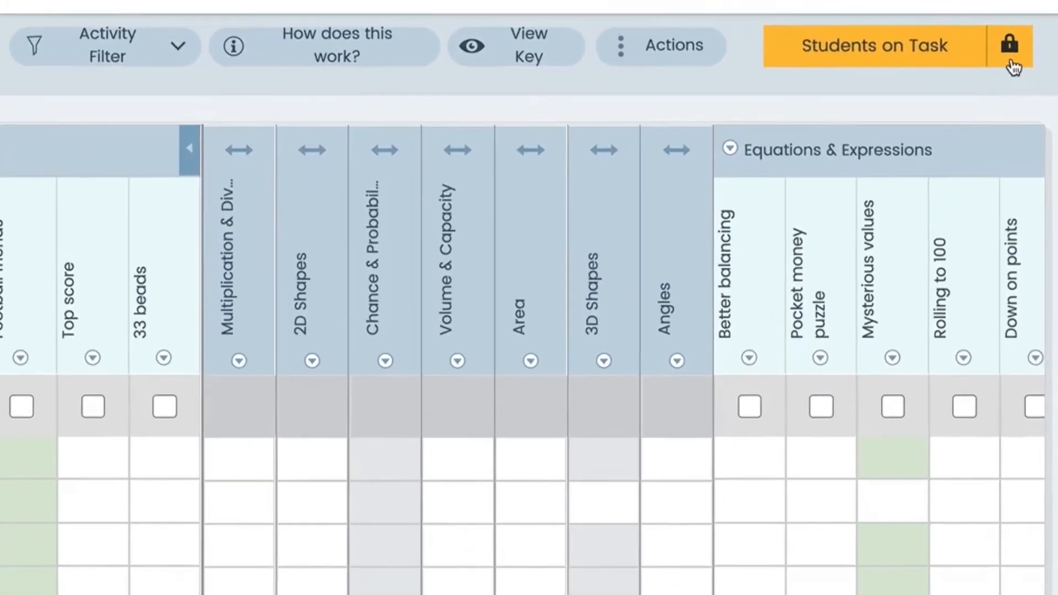
# Switch Year 3B Apples from Students on Task to Student Open Access.
pyautogui.click(1007, 42)
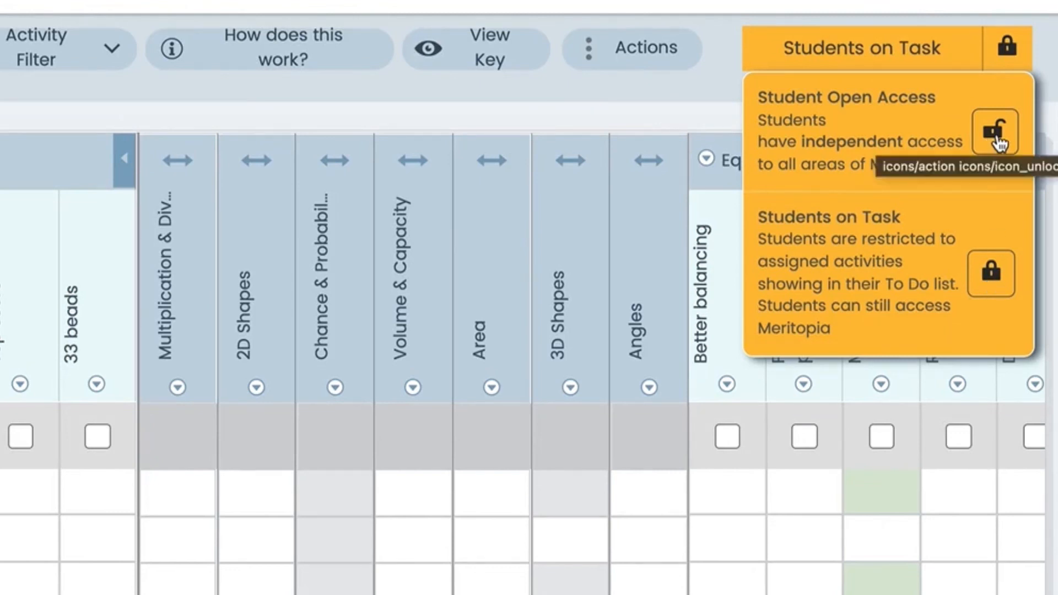
pyautogui.click(998, 131)
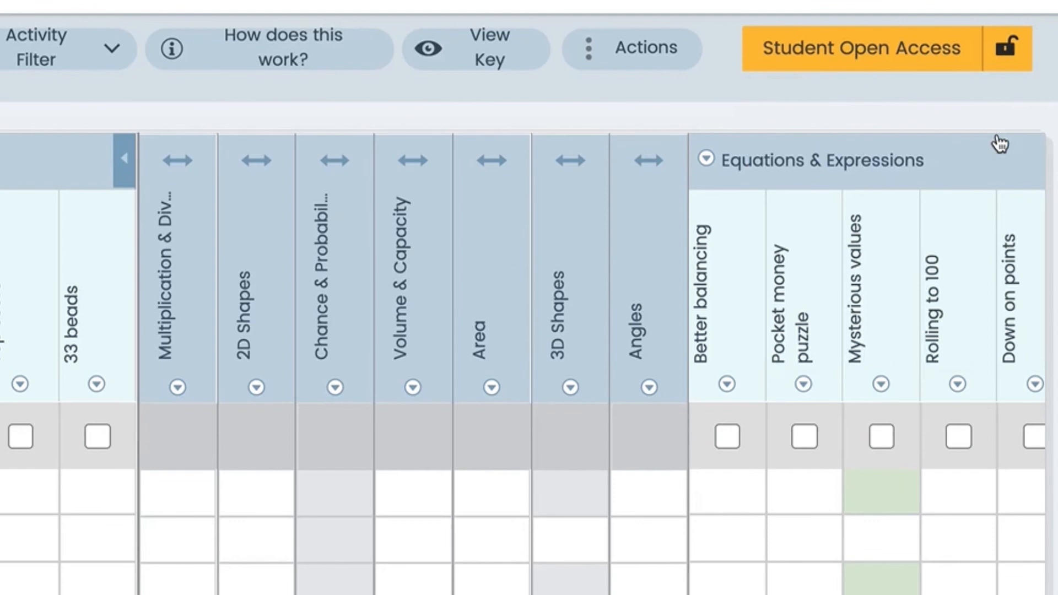